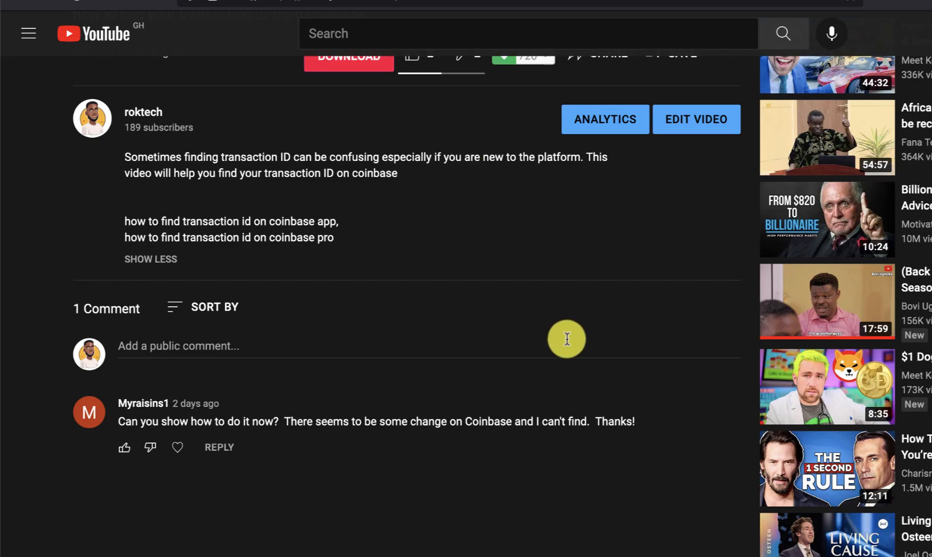
{"action": "mouse_move", "coordinate": [679, 338]}
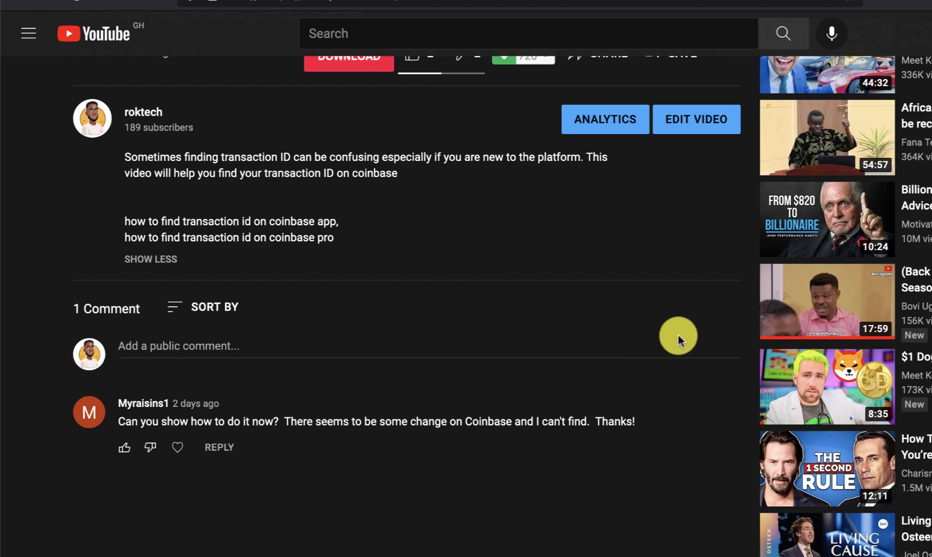
- Browse down the Bitcoin asset page in Coinbase toward the wallet section
{"action": "scroll", "scroll_direction": "down", "scroll_amount": 3}
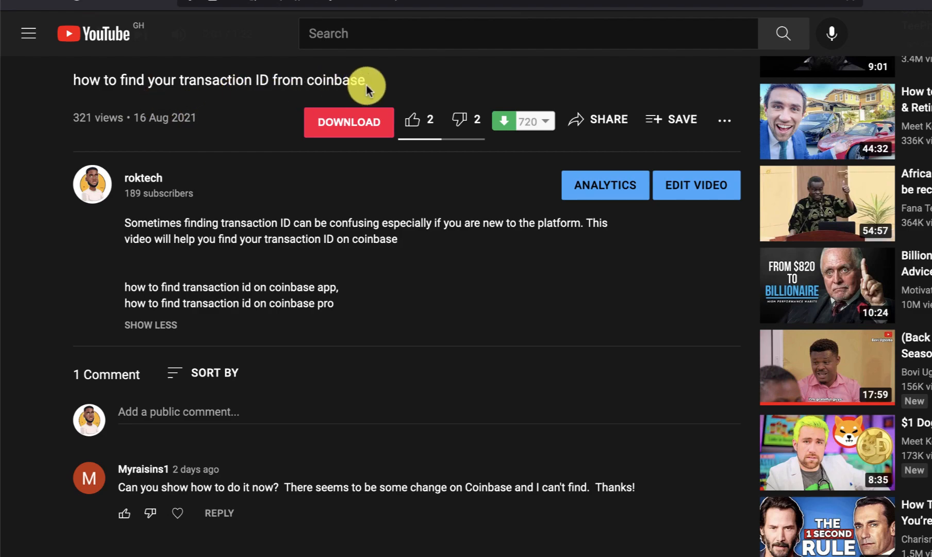
{"action": "double_click", "coordinate": [321, 80]}
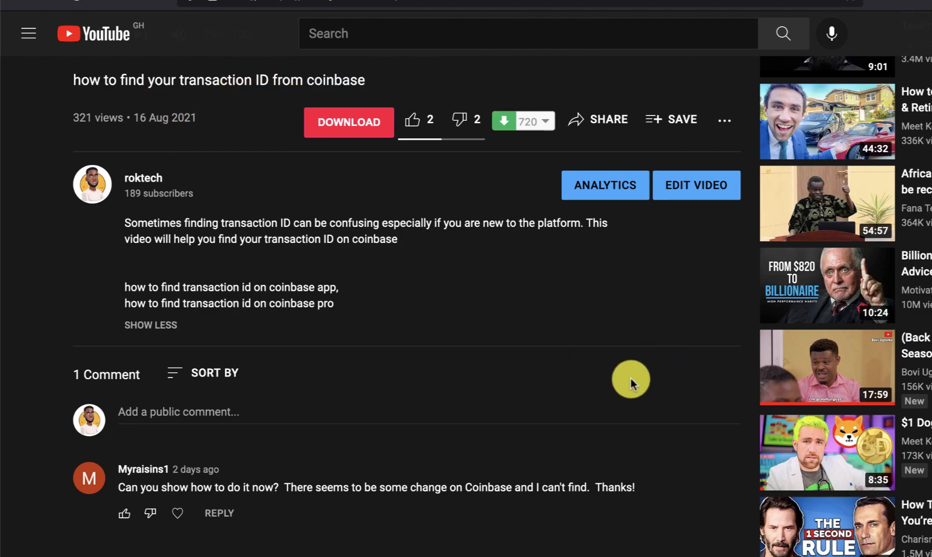
{"action": "mouse_move", "coordinate": [674, 363]}
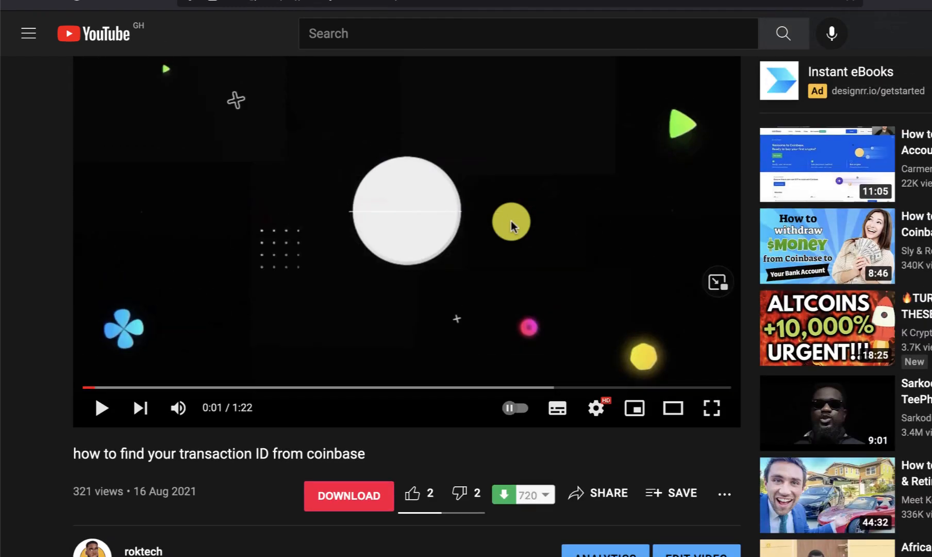
{"action": "scroll", "scroll_direction": "down", "scroll_amount": 3}
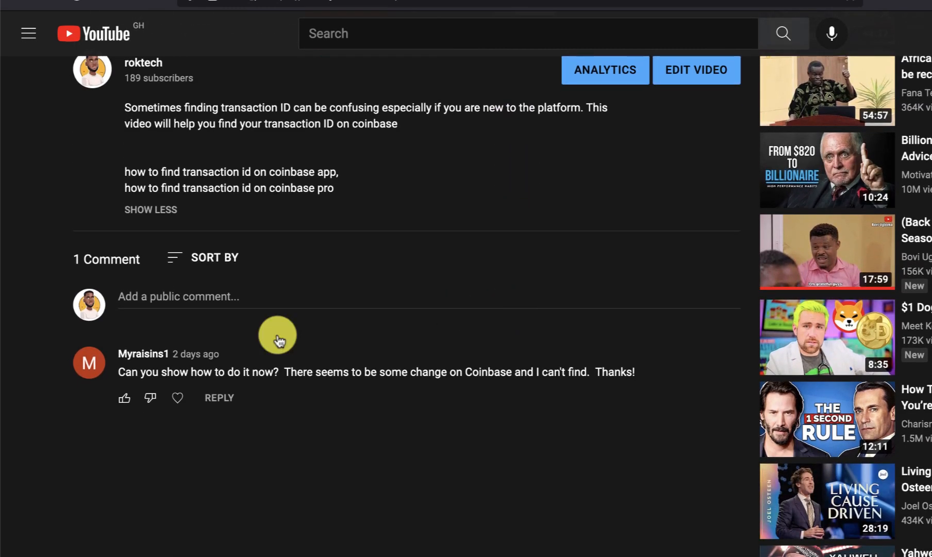
{"action": "mouse_move", "coordinate": [290, 330]}
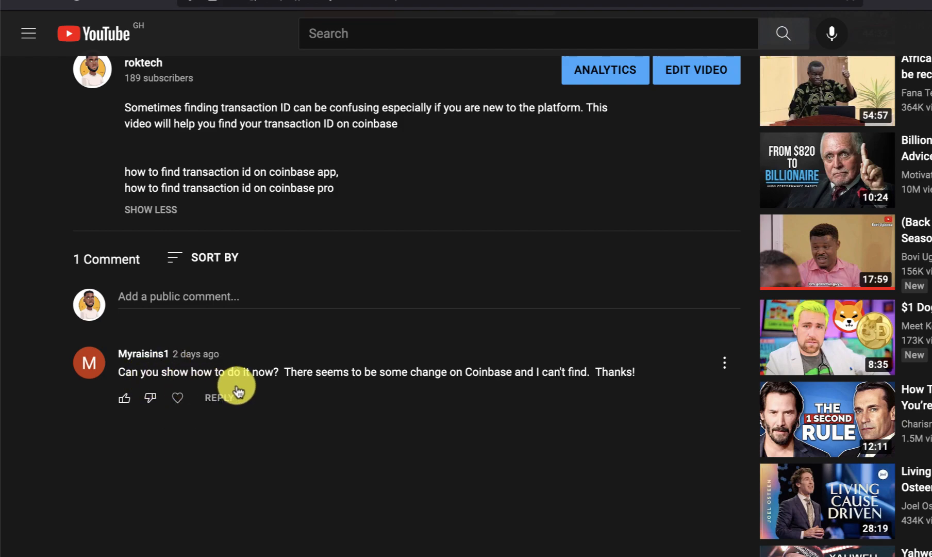
{"action": "mouse_move", "coordinate": [435, 386]}
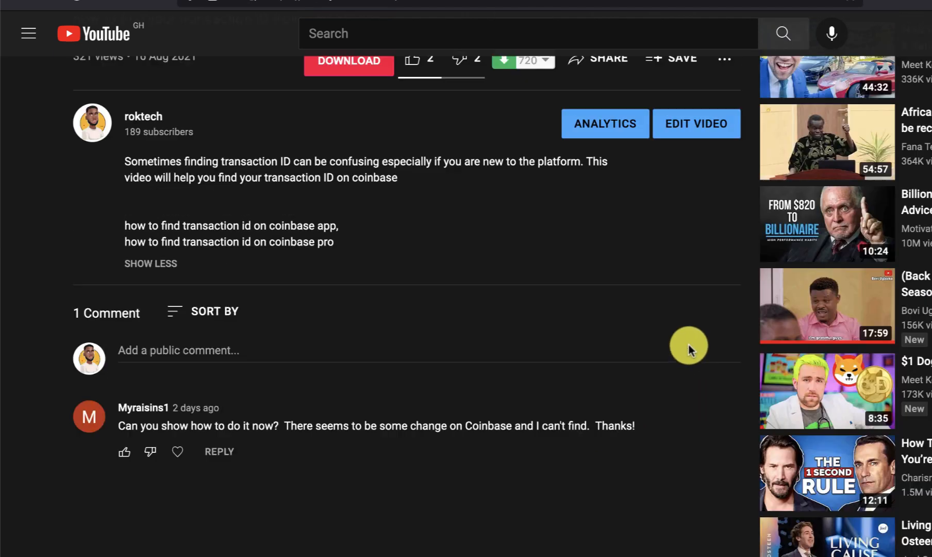
{"action": "scroll", "scroll_direction": "up", "scroll_amount": 3}
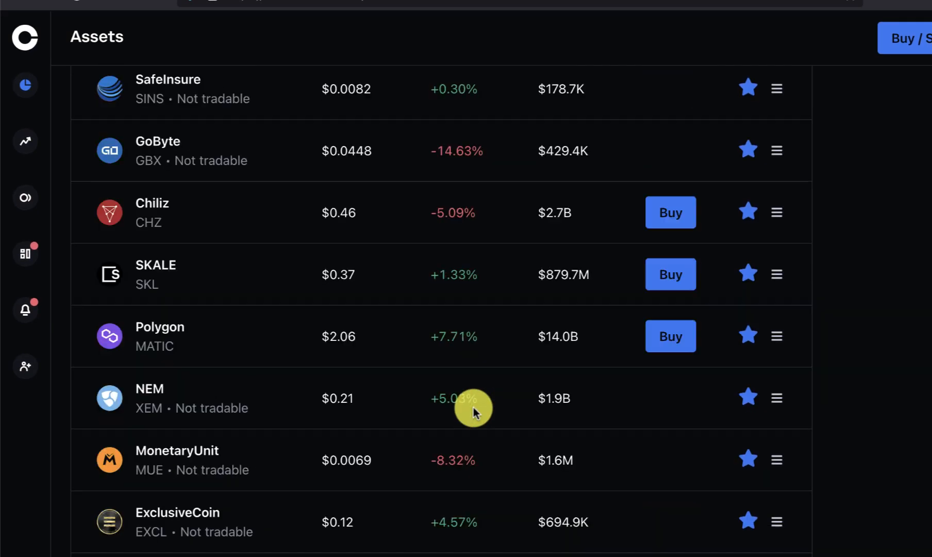
{"action": "scroll", "scroll_direction": "down", "scroll_amount": 3}
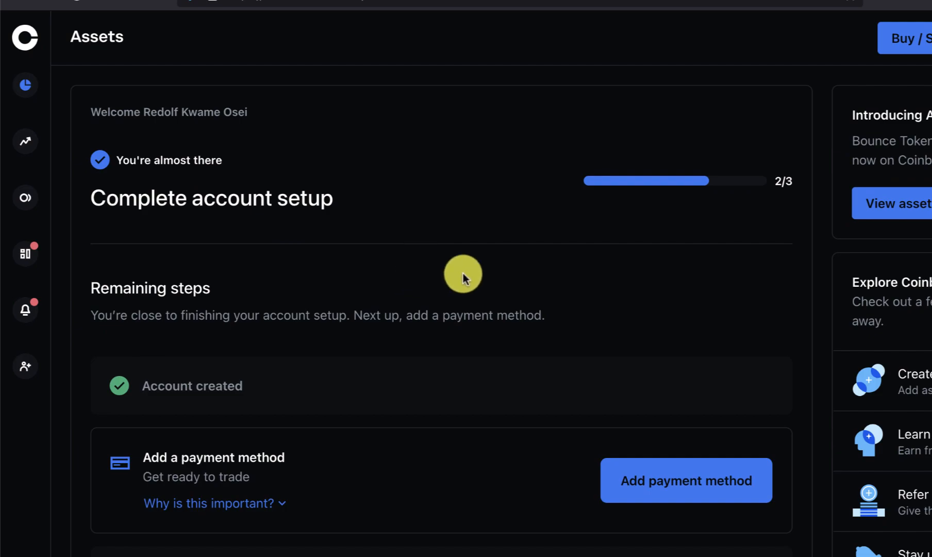
{"action": "mouse_move", "coordinate": [390, 259]}
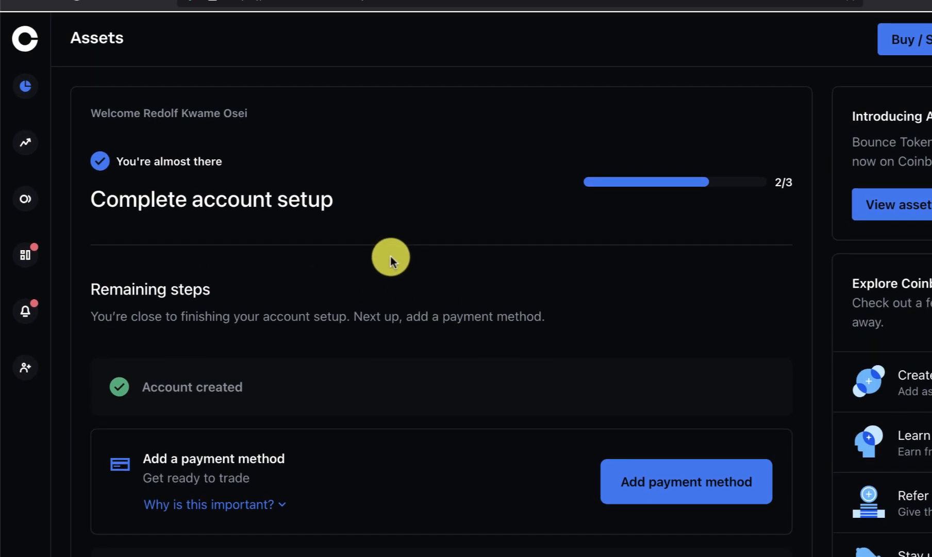
{"action": "scroll", "scroll_direction": "down", "scroll_amount": 3}
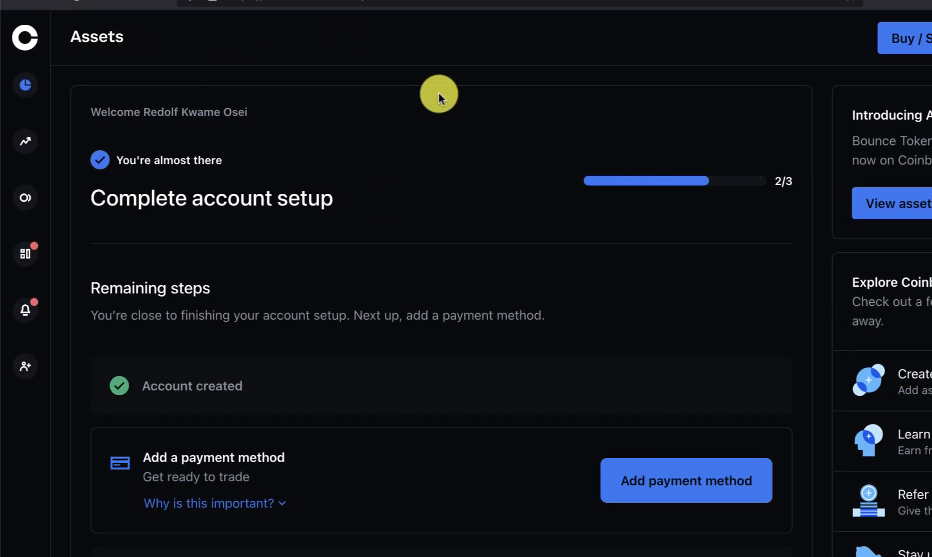
{"action": "mouse_move", "coordinate": [362, 64]}
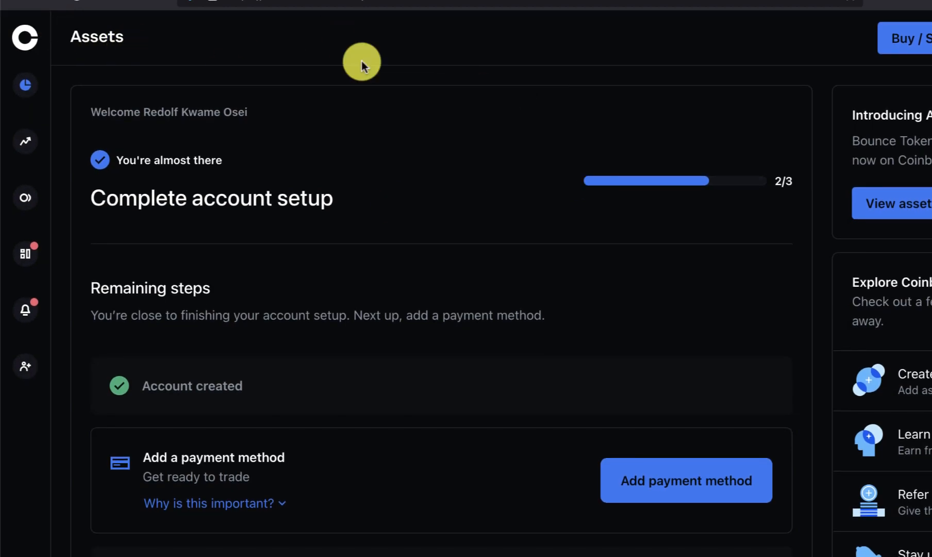
{"action": "mouse_move", "coordinate": [24, 218]}
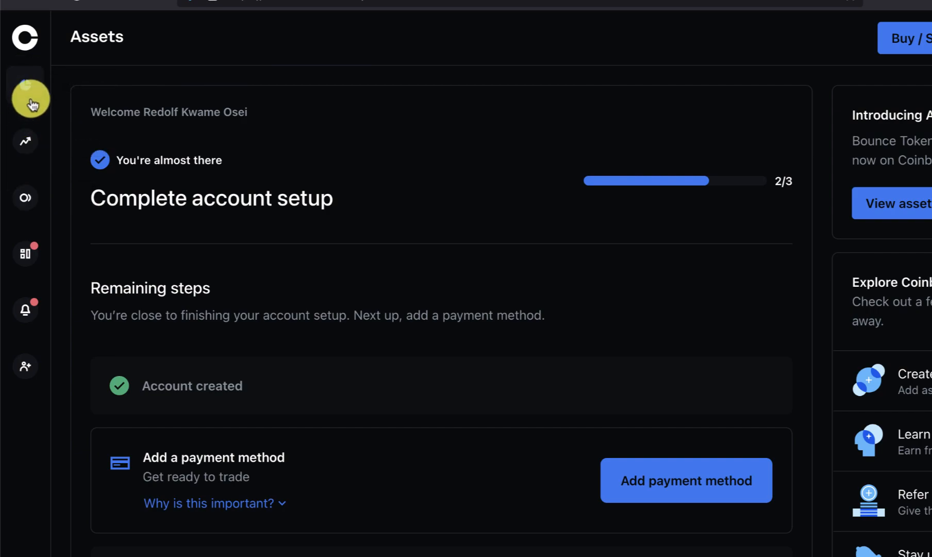
{"action": "mouse_move", "coordinate": [24, 98]}
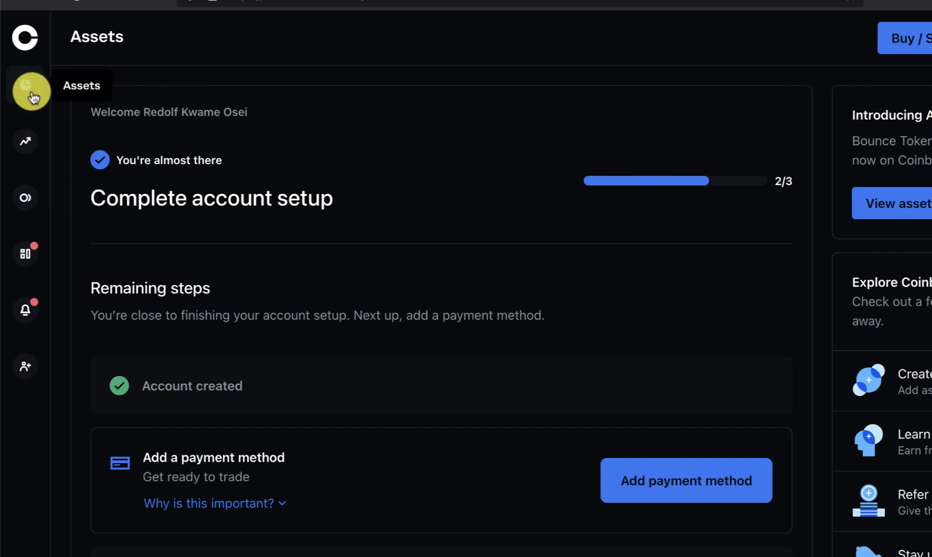
{"action": "scroll", "scroll_direction": "down", "scroll_amount": 3}
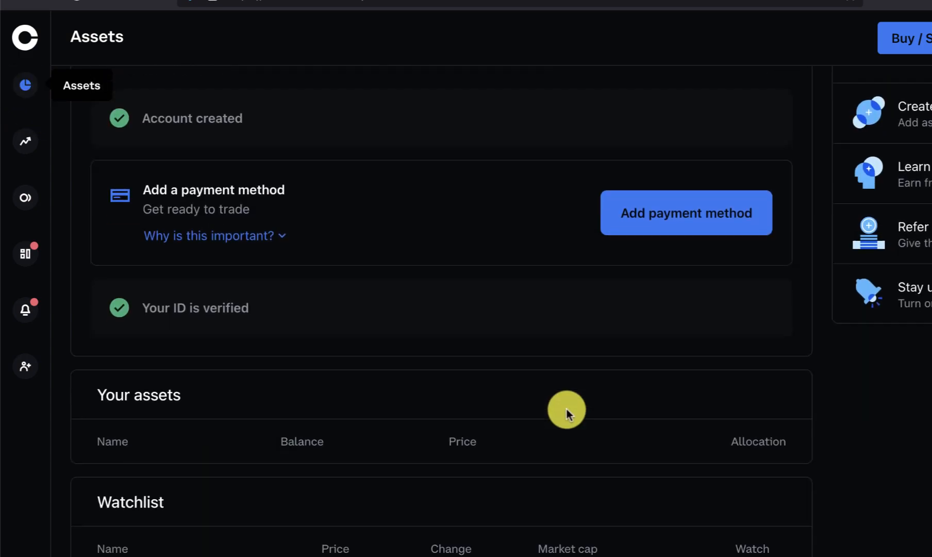
{"action": "scroll", "scroll_direction": "down", "scroll_amount": 3}
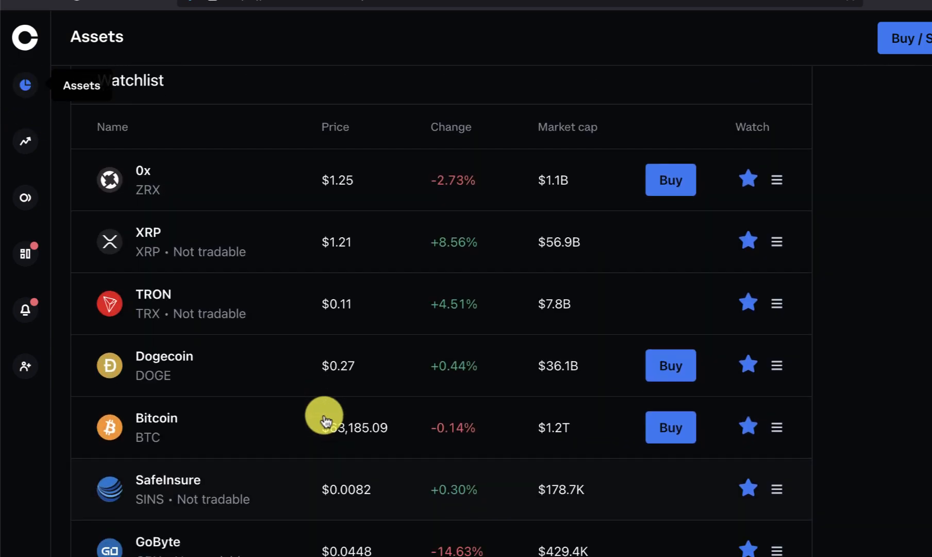
{"action": "scroll", "scroll_direction": "down", "scroll_amount": 3}
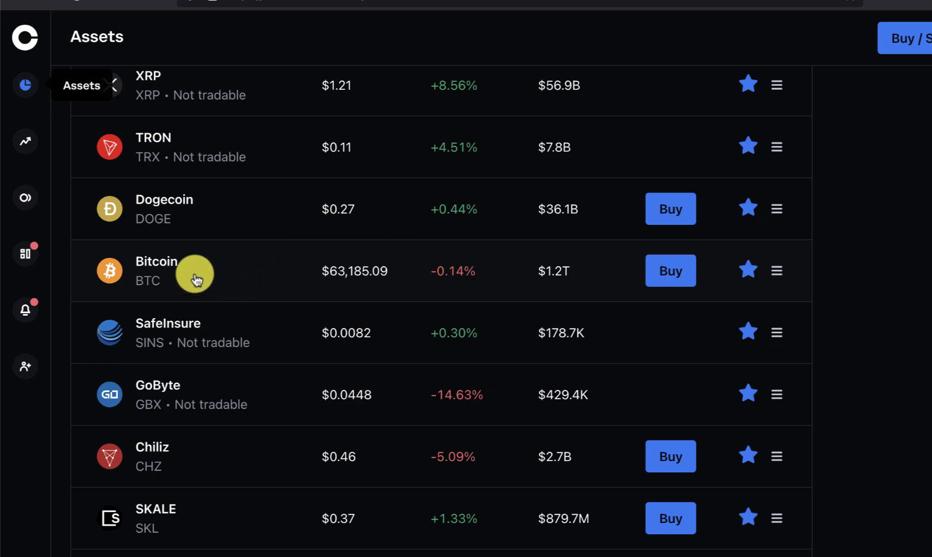
{"action": "mouse_move", "coordinate": [165, 266]}
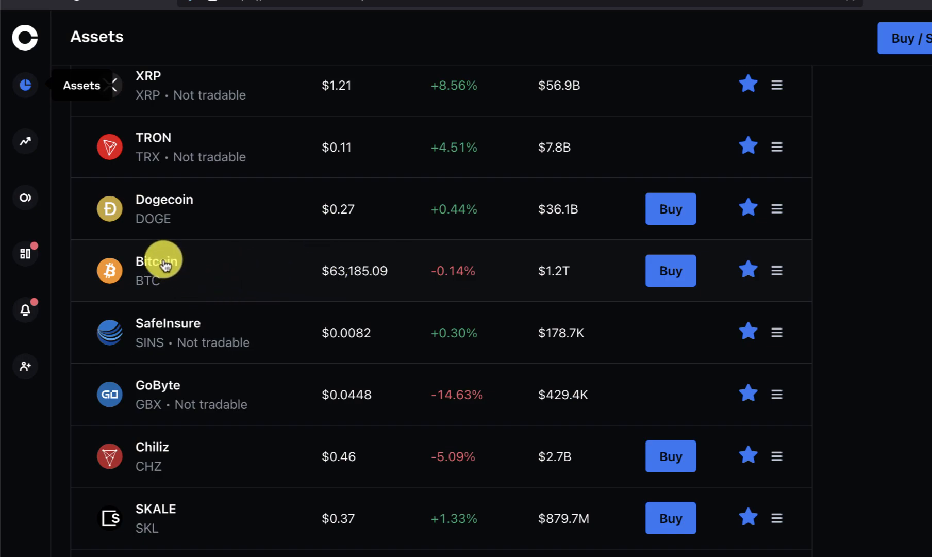
- Show the Bitcoin Wallet's zero balance and scroll its completed sent and received transactions
{"action": "left_click", "coordinate": [156, 270]}
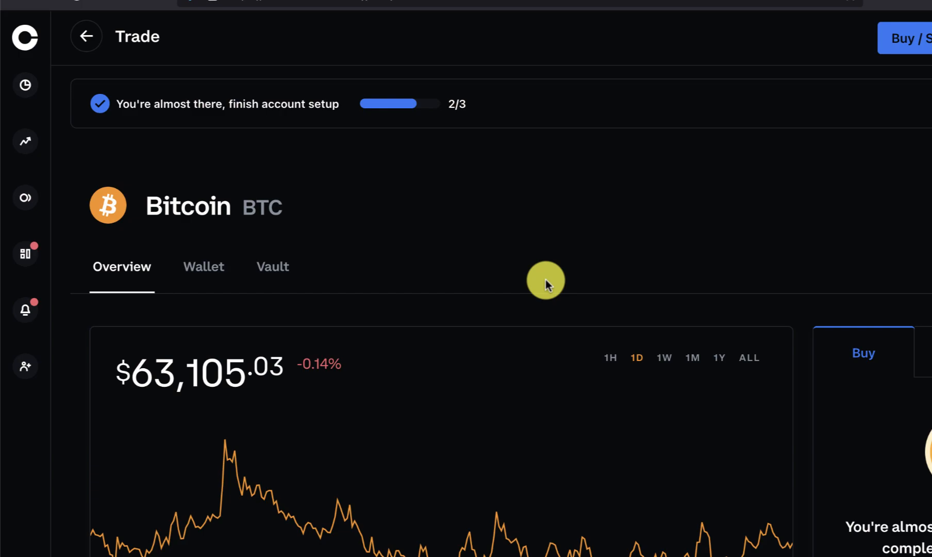
{"action": "scroll", "scroll_direction": "down", "scroll_amount": 3}
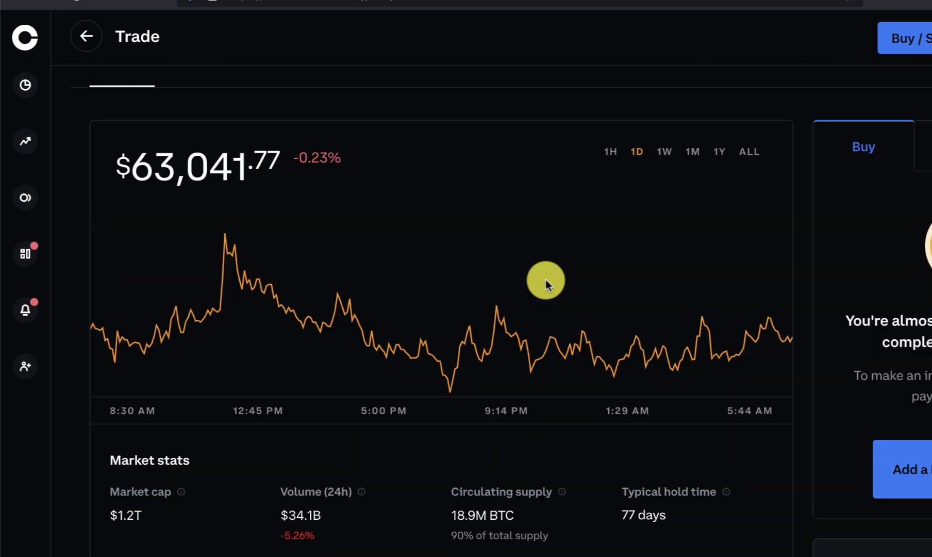
{"action": "scroll", "scroll_direction": "down", "scroll_amount": 3}
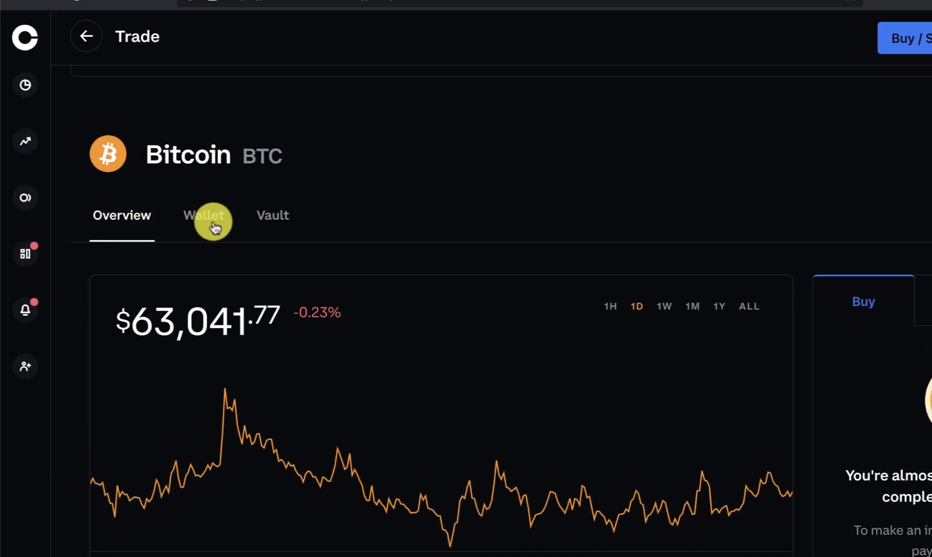
{"action": "left_click", "coordinate": [203, 216]}
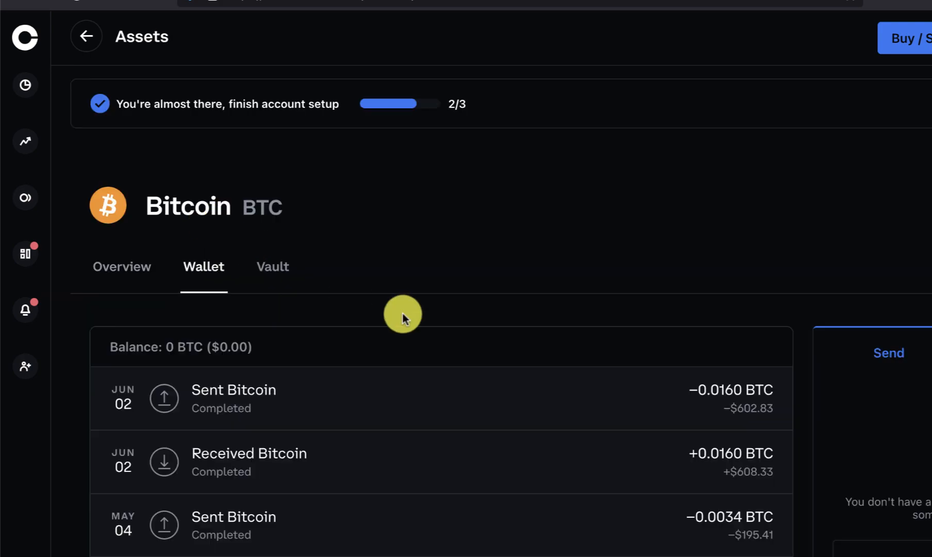
{"action": "scroll", "scroll_direction": "down", "scroll_amount": 3}
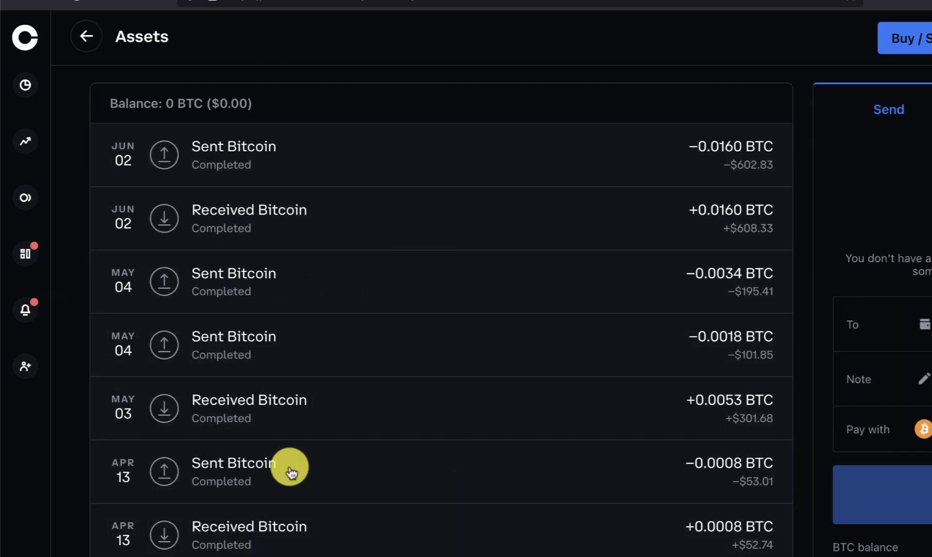
{"action": "scroll", "scroll_direction": "down", "scroll_amount": 3}
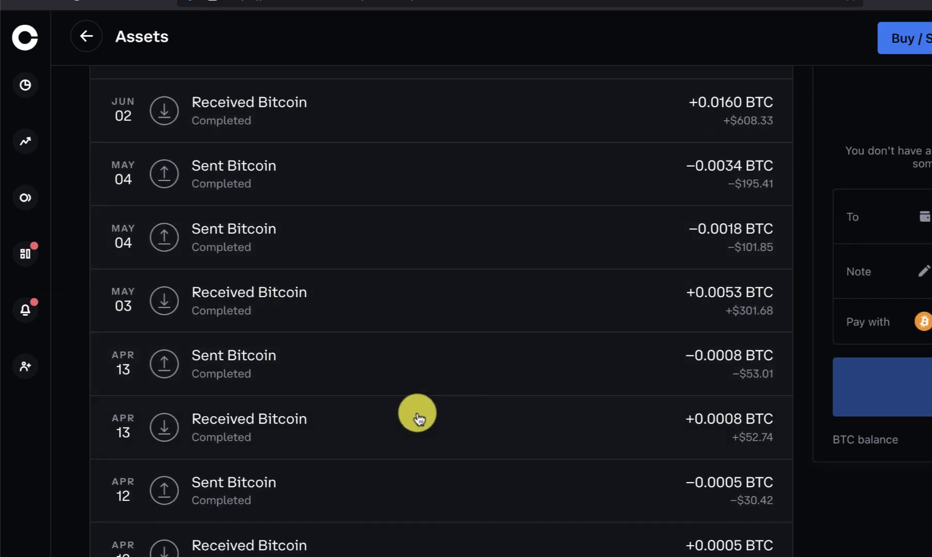
{"action": "scroll", "scroll_direction": "down", "scroll_amount": 3}
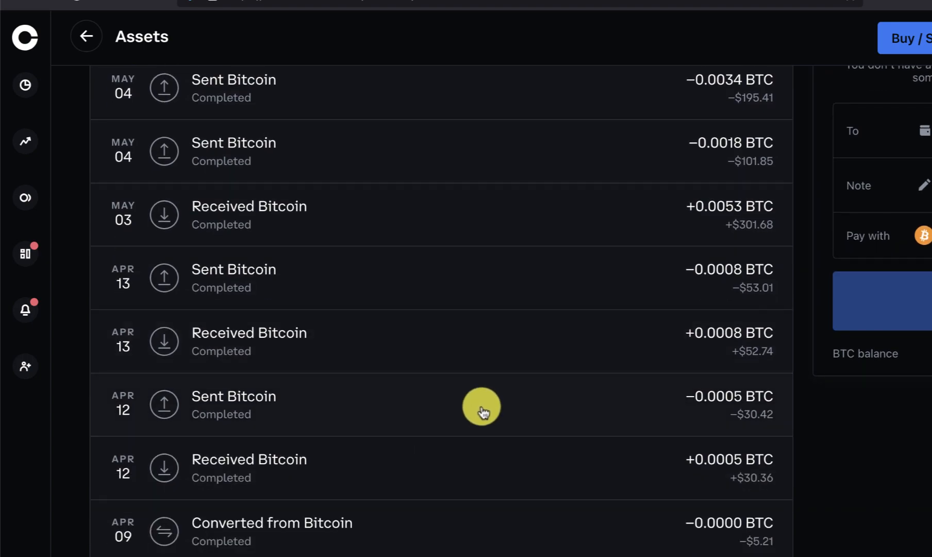
{"action": "scroll", "scroll_direction": "down", "scroll_amount": 3}
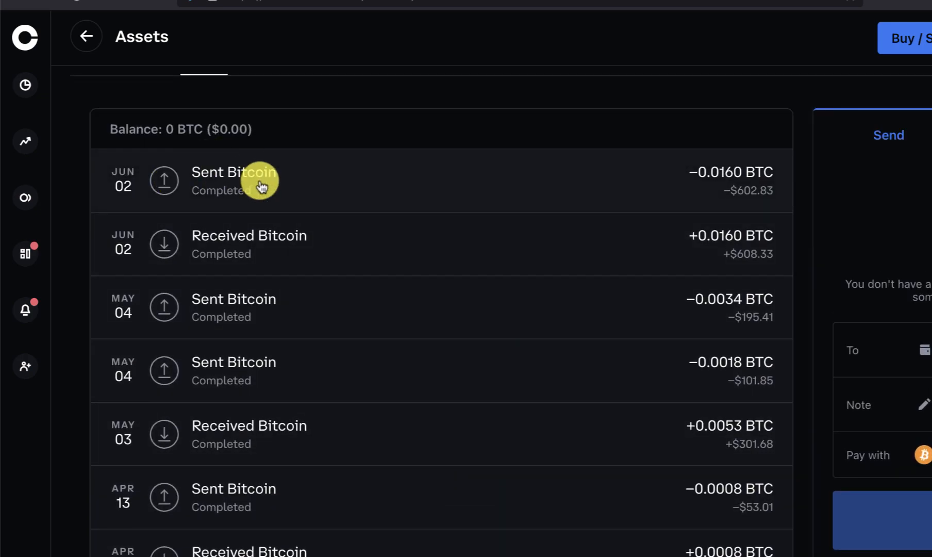
{"action": "mouse_move", "coordinate": [718, 229]}
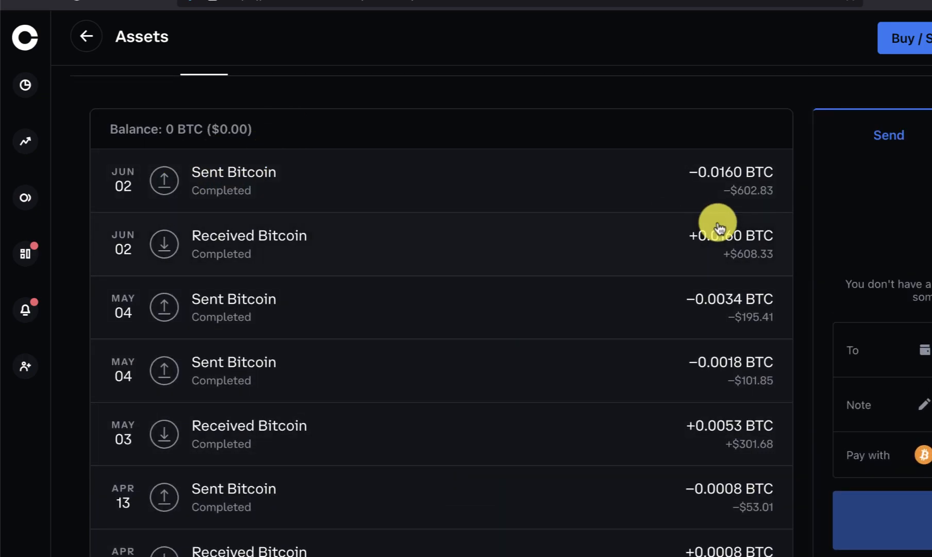
{"action": "mouse_move", "coordinate": [444, 175]}
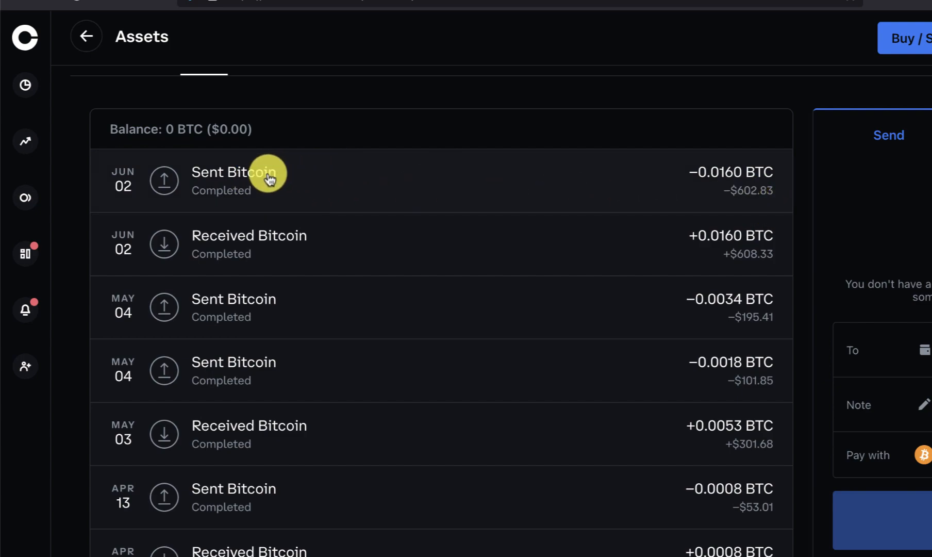
- View the June 2 send of −0.0160 BTC and follow it to its Blockchain.com explorer page
{"action": "left_click", "coordinate": [234, 172]}
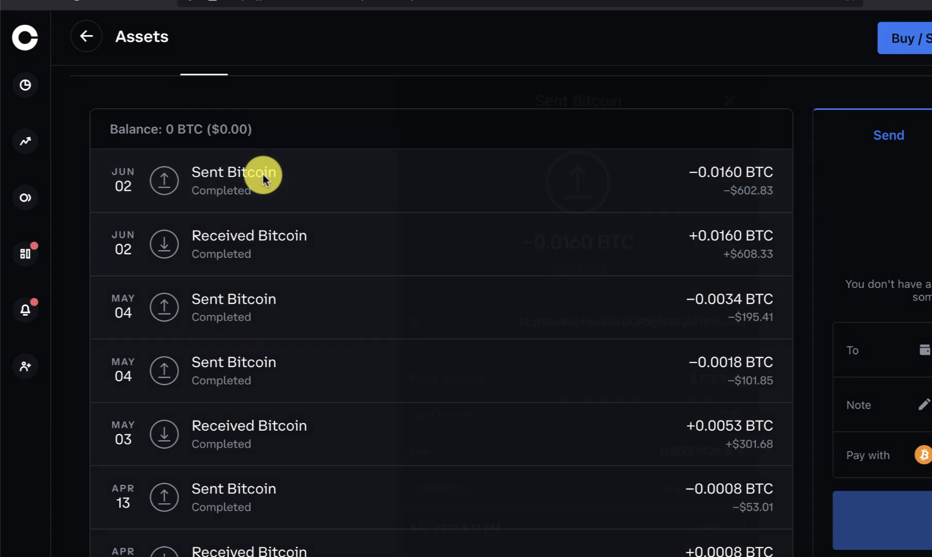
{"action": "left_click", "coordinate": [234, 180]}
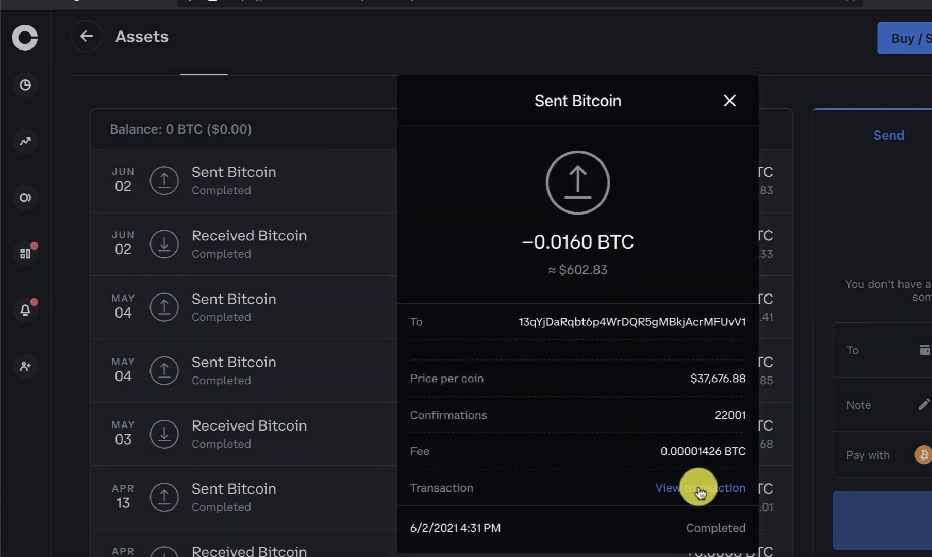
{"action": "left_click", "coordinate": [700, 488]}
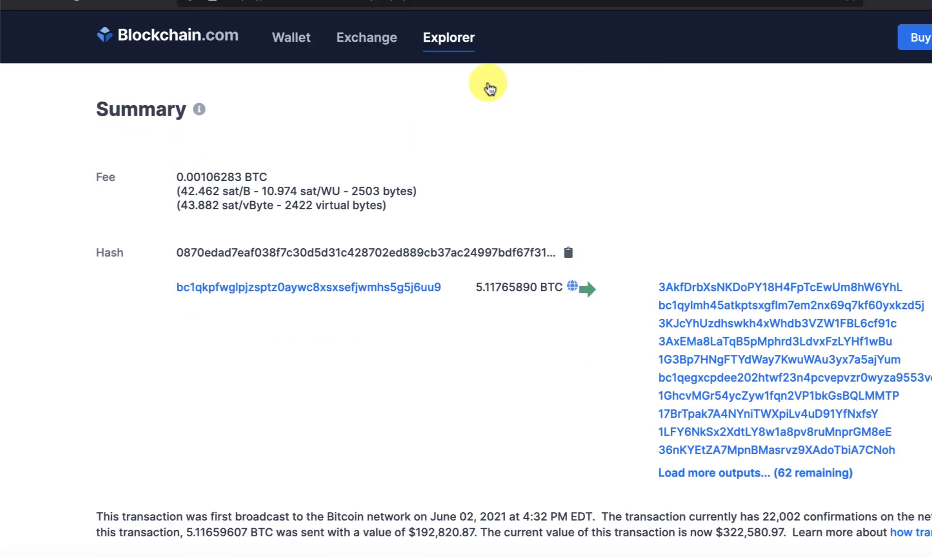
- Copy the Blockchain.com explorer page's web address containing the transaction hash
{"action": "left_click", "coordinate": [466, 6]}
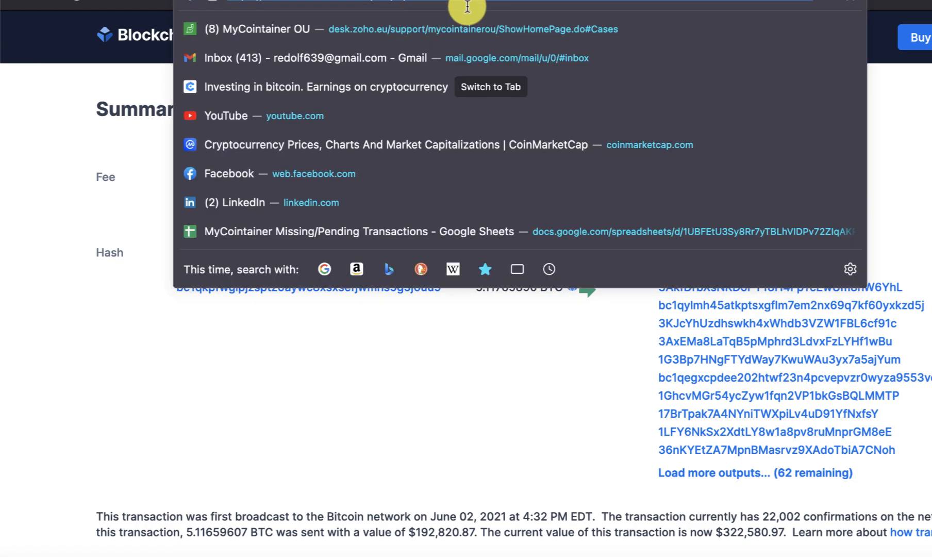
{"action": "right_click", "coordinate": [467, 6]}
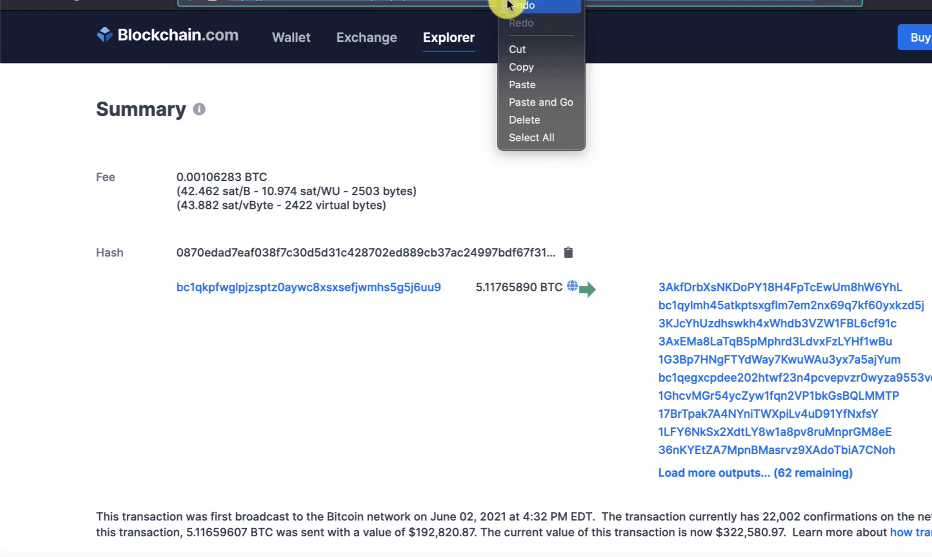
{"action": "left_click", "coordinate": [532, 196]}
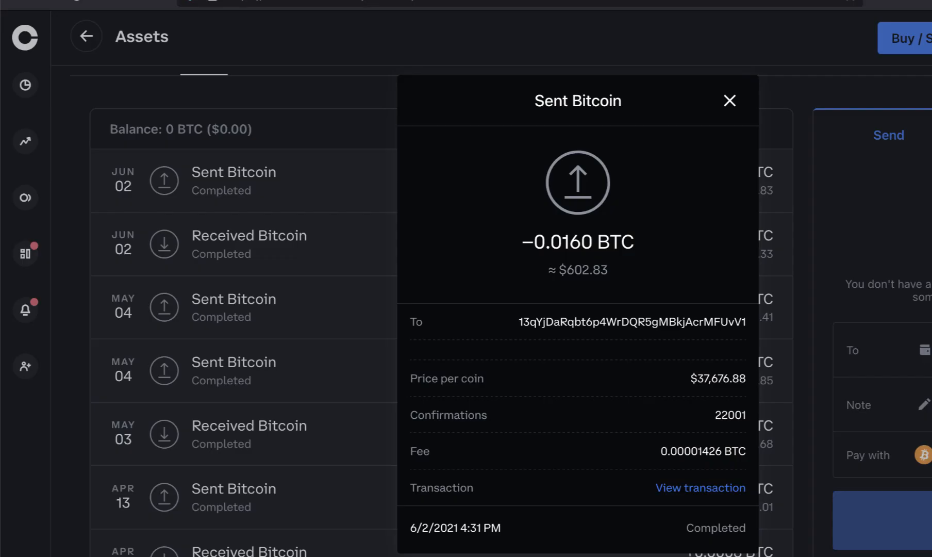
- Return to the YouTube tutorial on finding a Coinbase transaction ID
{"action": "left_click", "coordinate": [729, 100]}
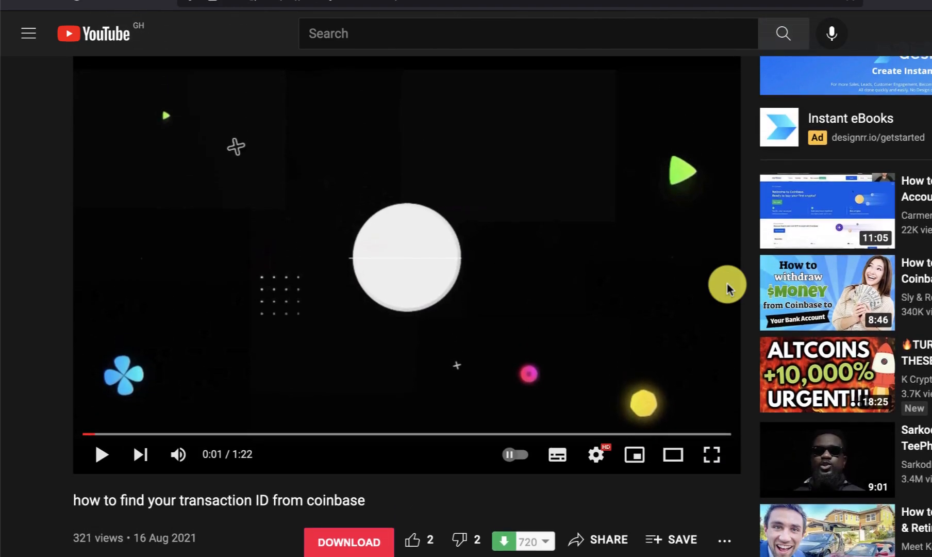
- Scroll the tutorial video page toward the roktech channel name
{"action": "scroll", "scroll_direction": "down", "scroll_amount": 3}
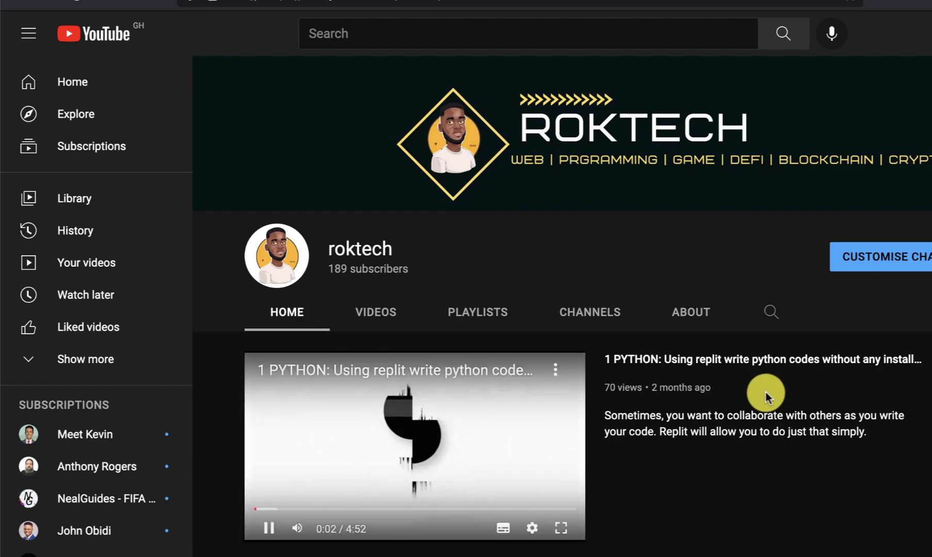
{"action": "mouse_move", "coordinate": [725, 469]}
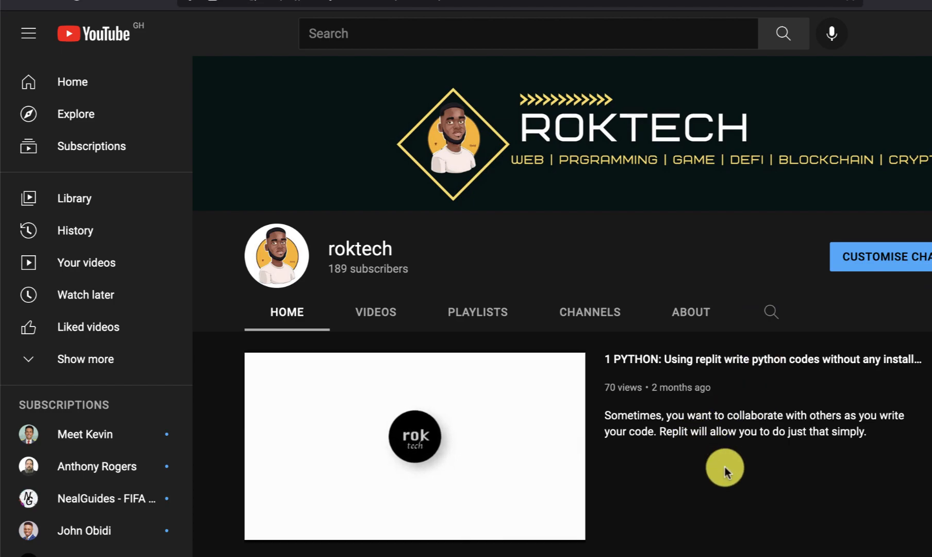